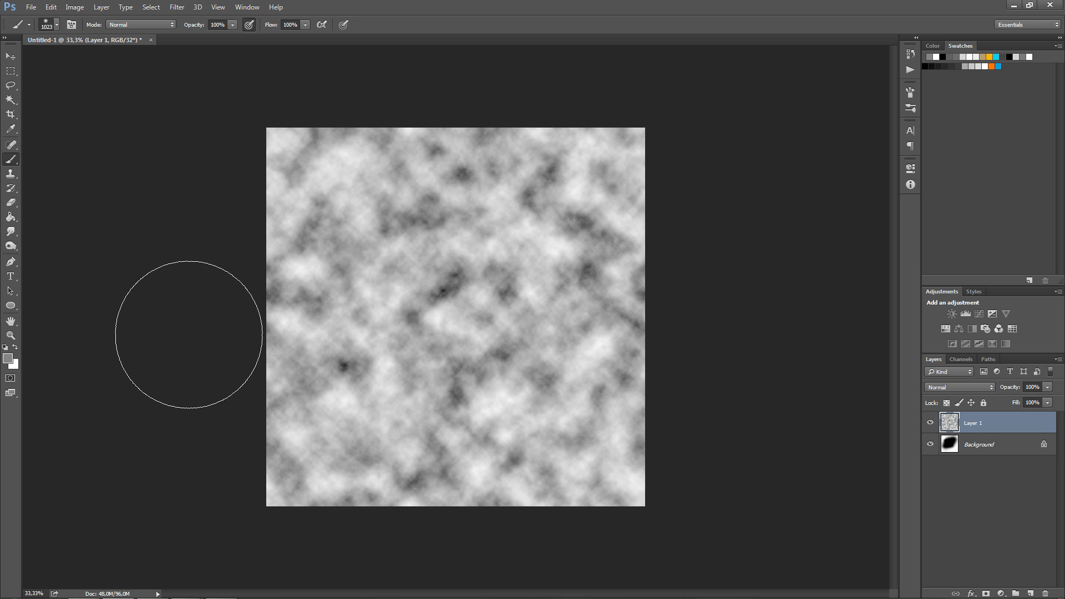
mouse_move(160, 261)
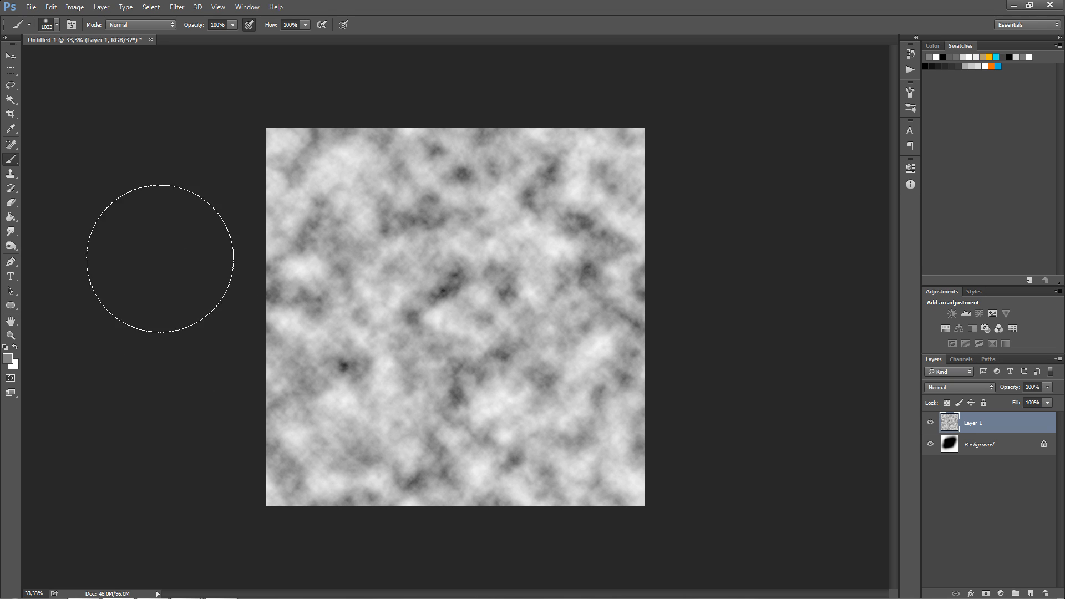
Step: Convert the clouds image to 16 Bits/Channel via Image > Mode, merging its layers
click(178, 7)
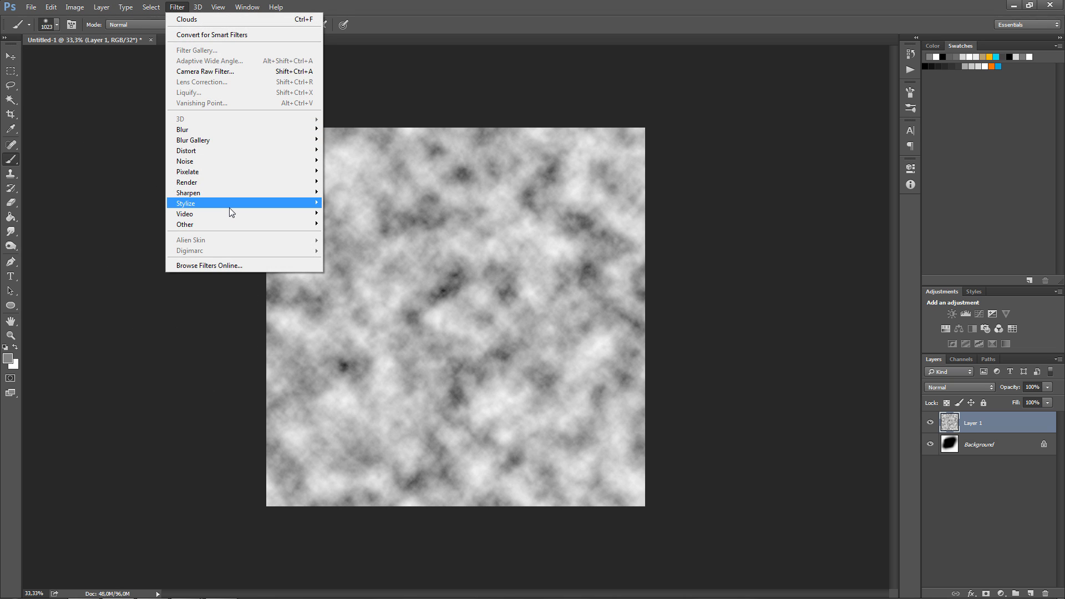
mouse_move(233, 211)
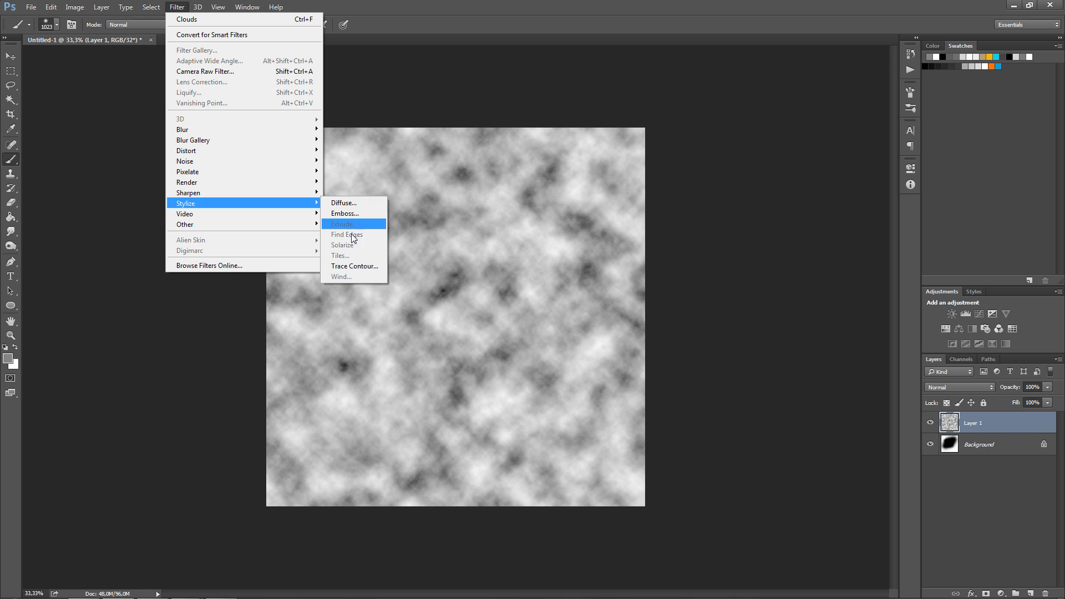
mouse_move(362, 235)
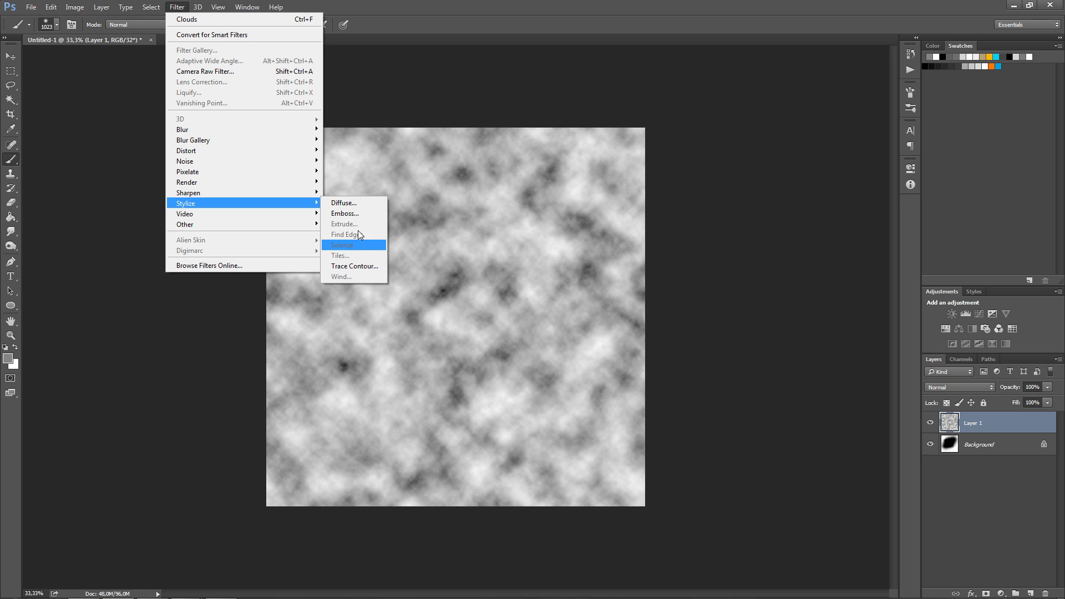
mouse_move(353, 234)
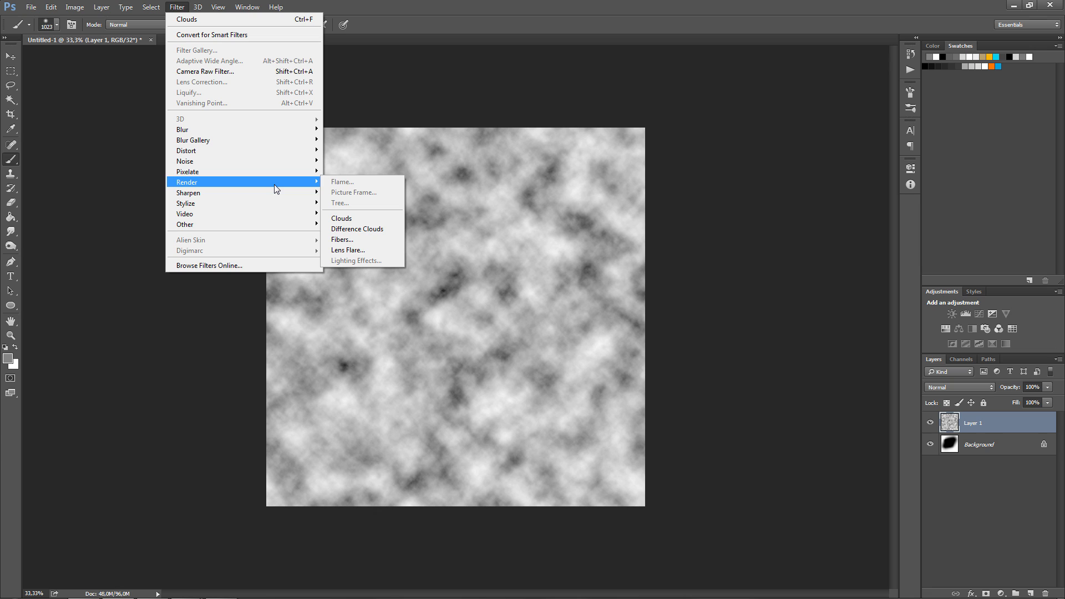
mouse_move(360, 187)
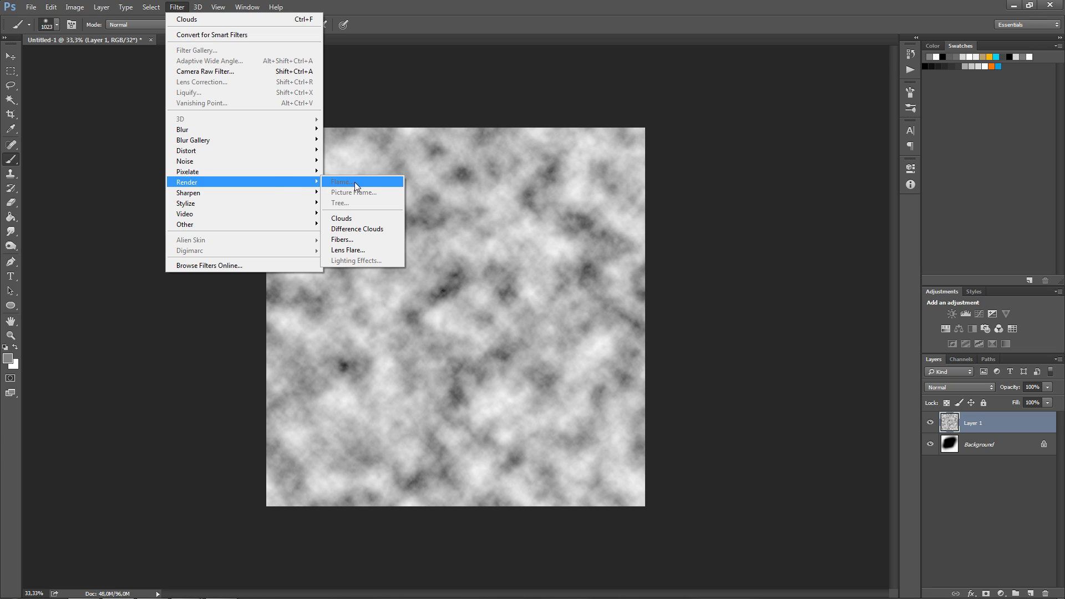
mouse_move(369, 193)
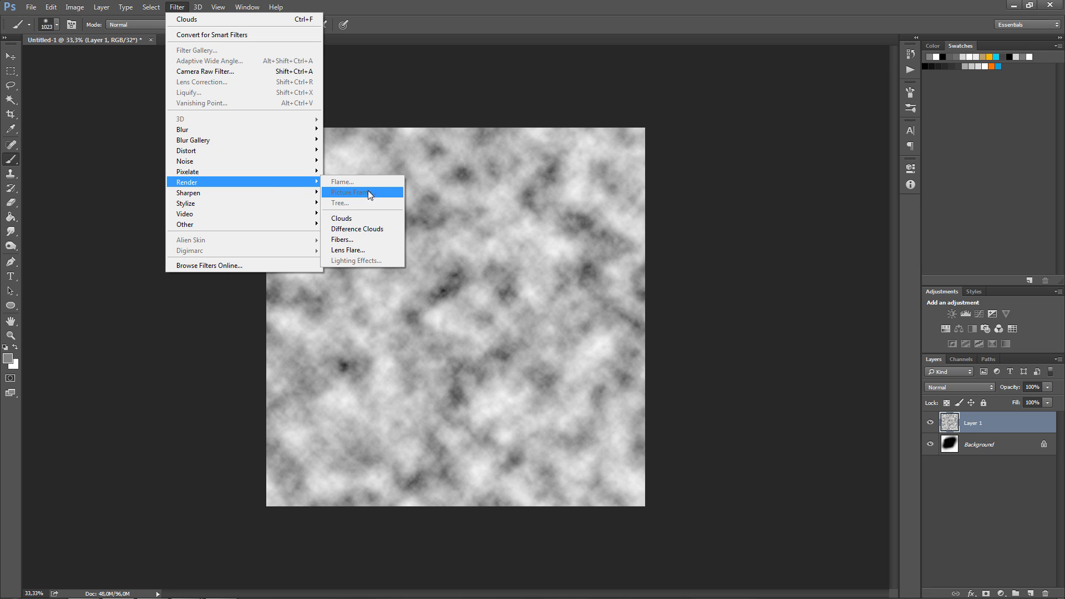
mouse_move(360, 193)
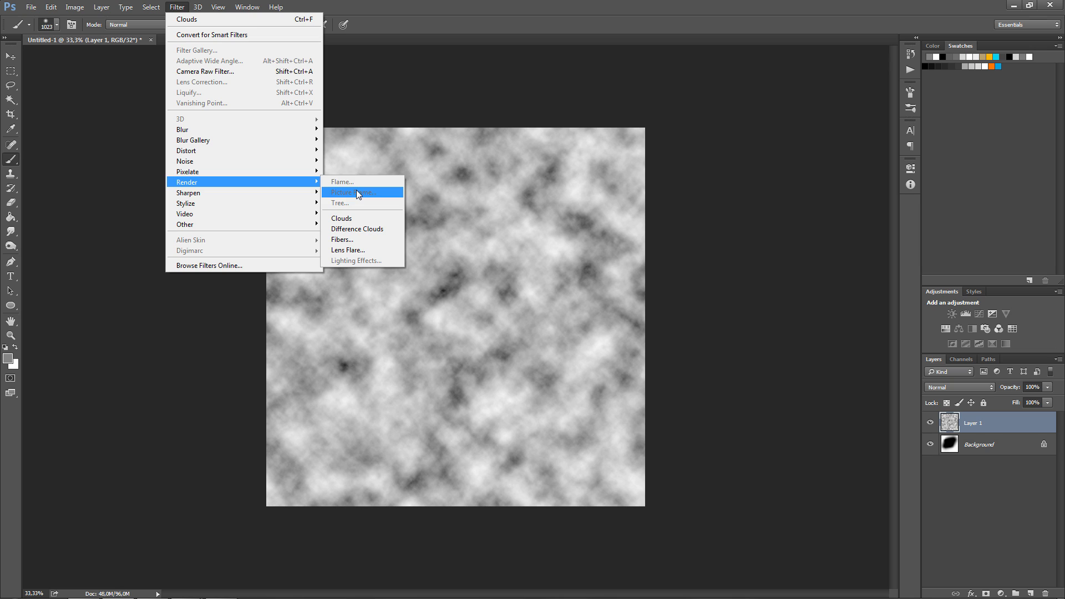
mouse_move(368, 180)
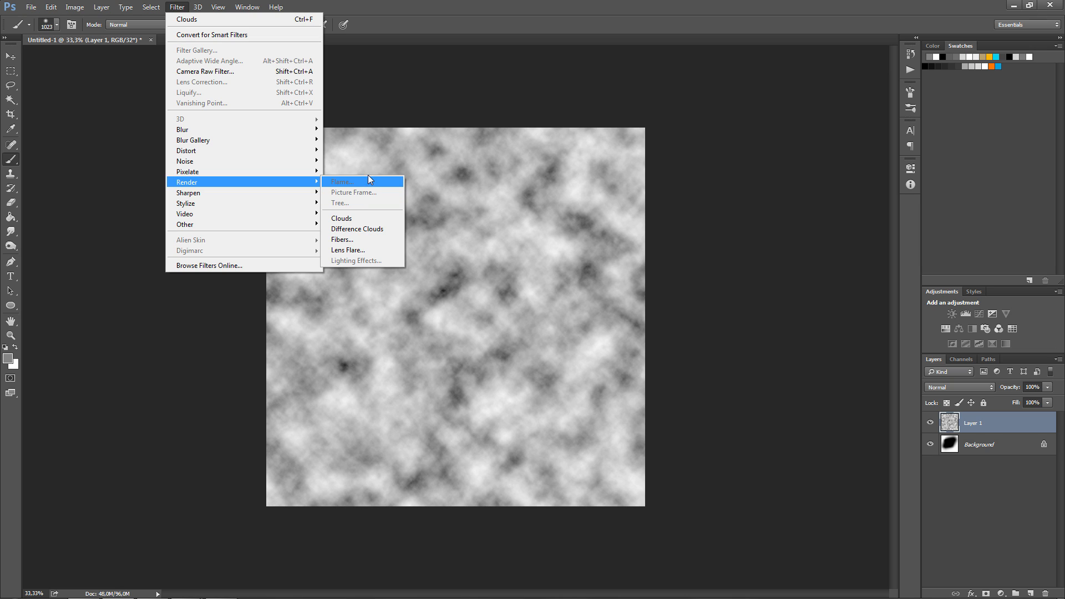
mouse_move(586, 126)
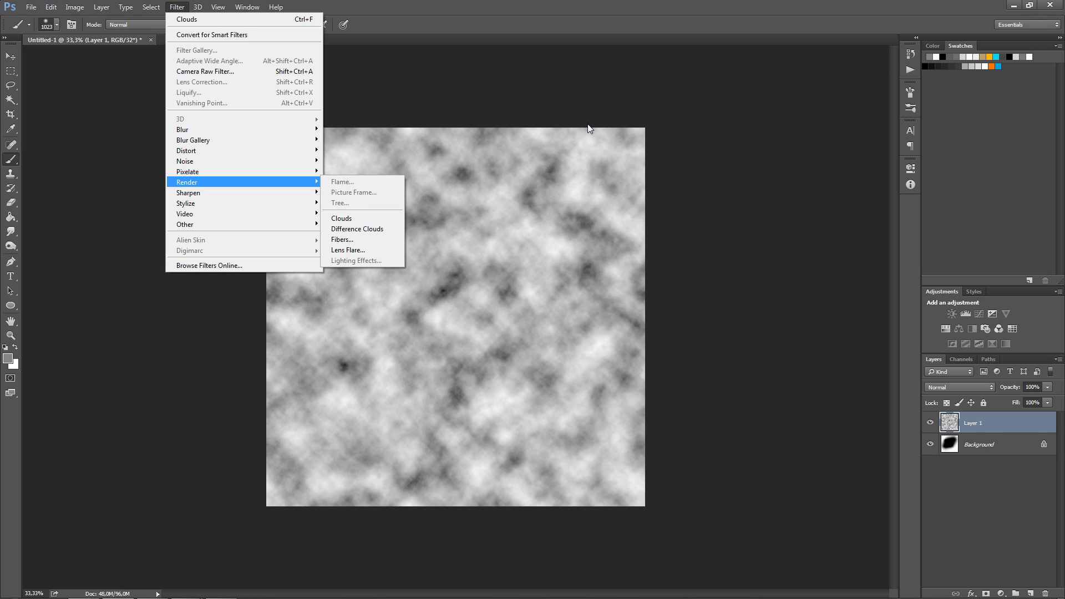
mouse_move(532, 5)
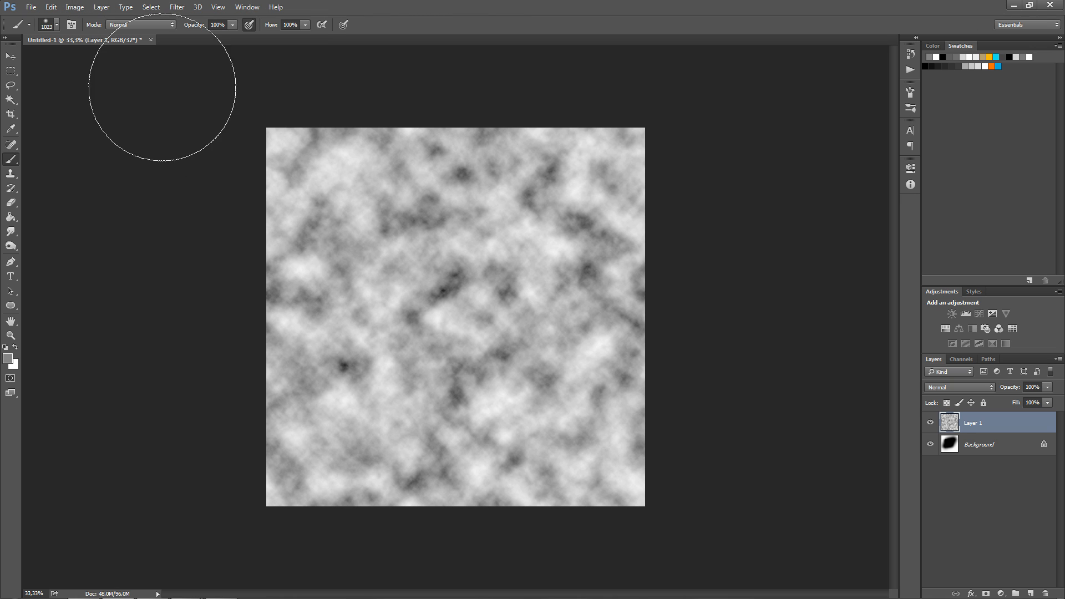
click(158, 5)
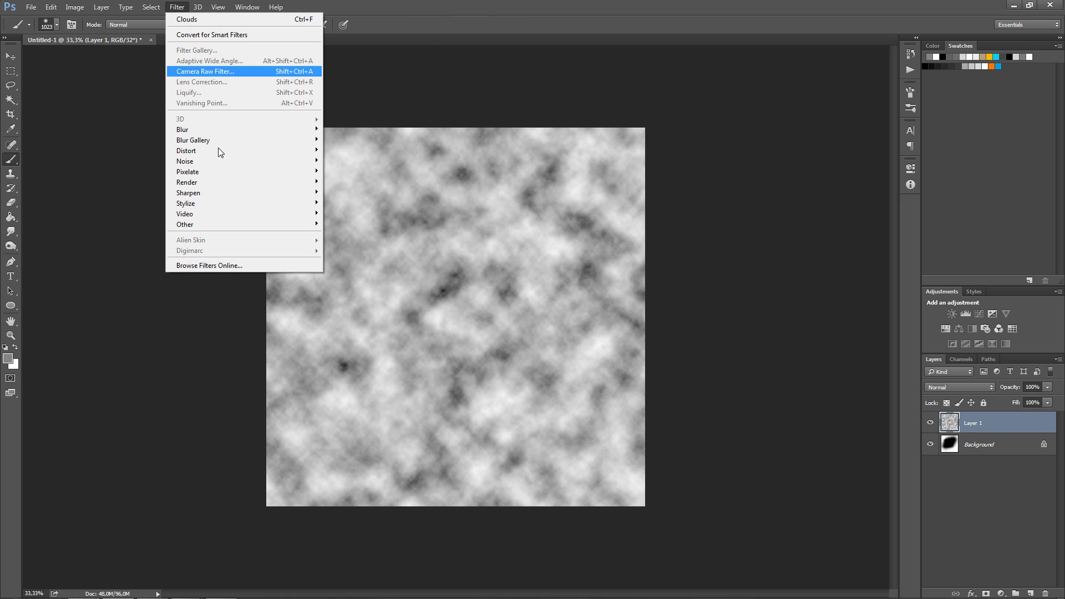
mouse_move(216, 51)
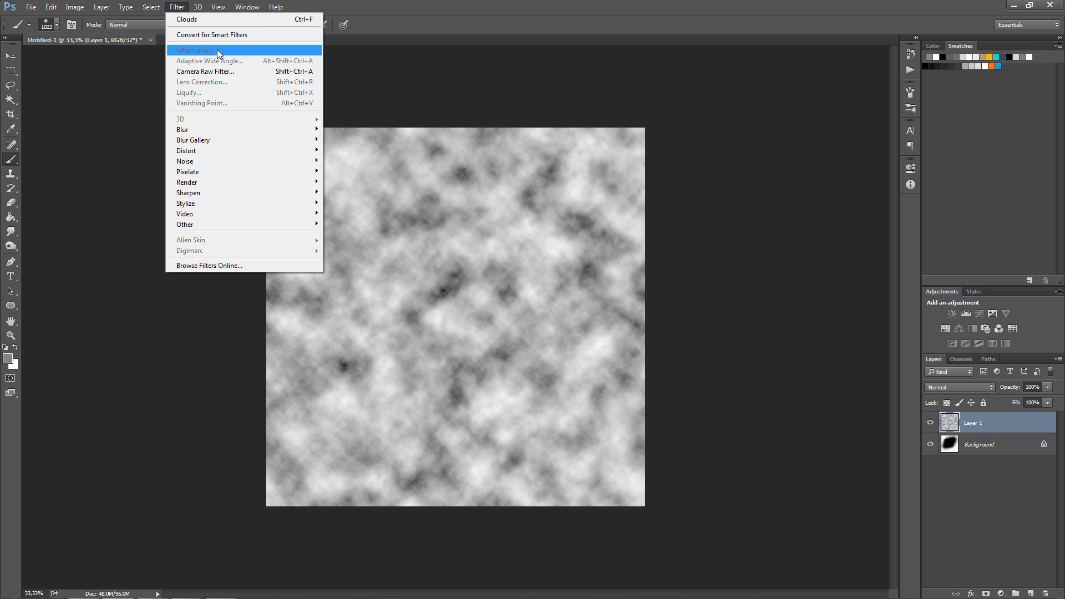
mouse_move(201, 94)
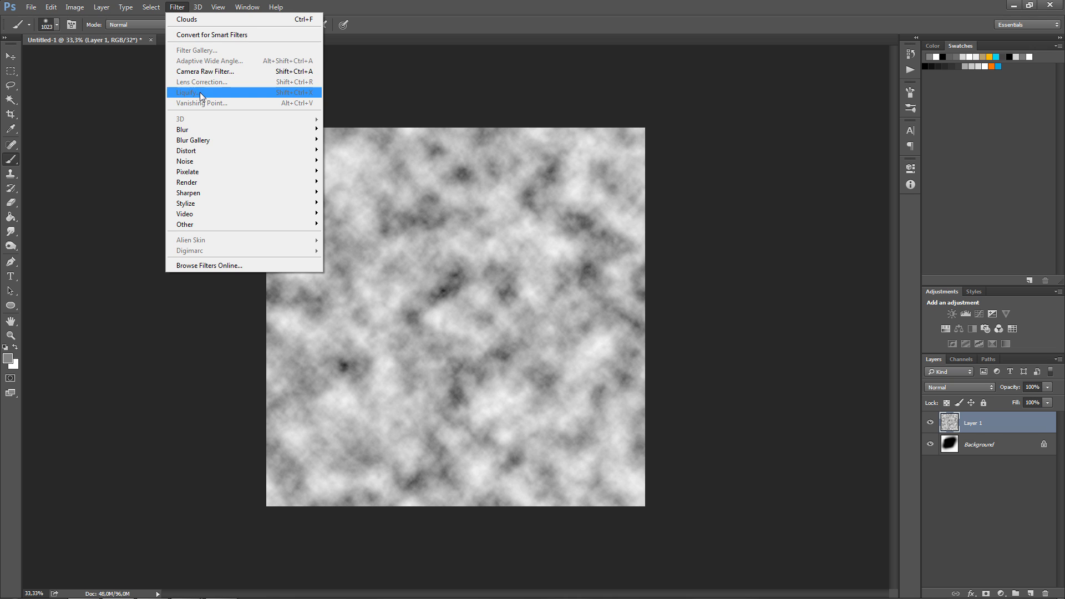
click(77, 9)
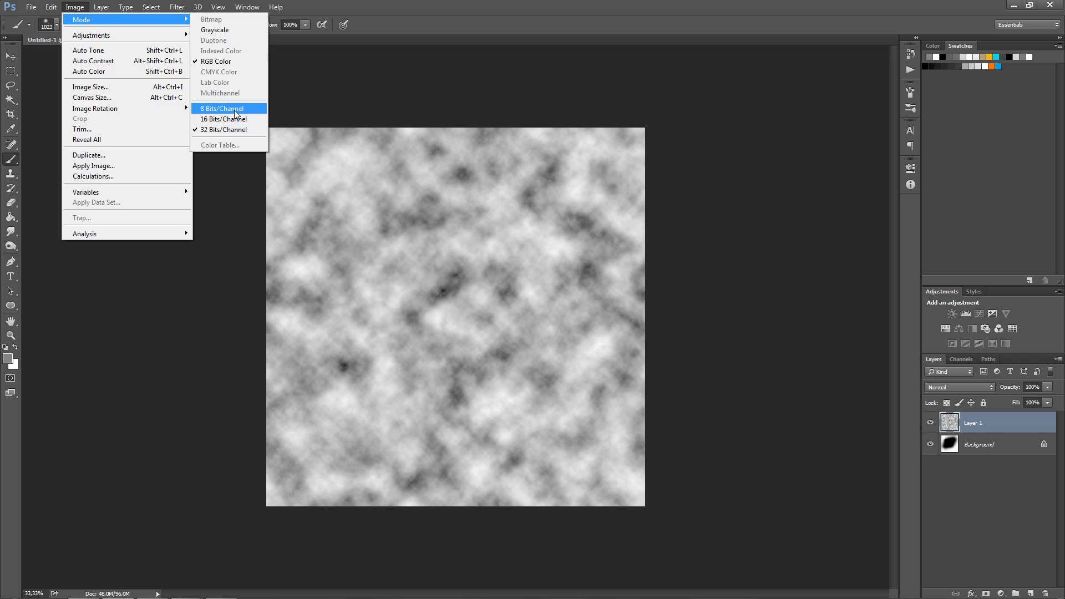
mouse_move(235, 117)
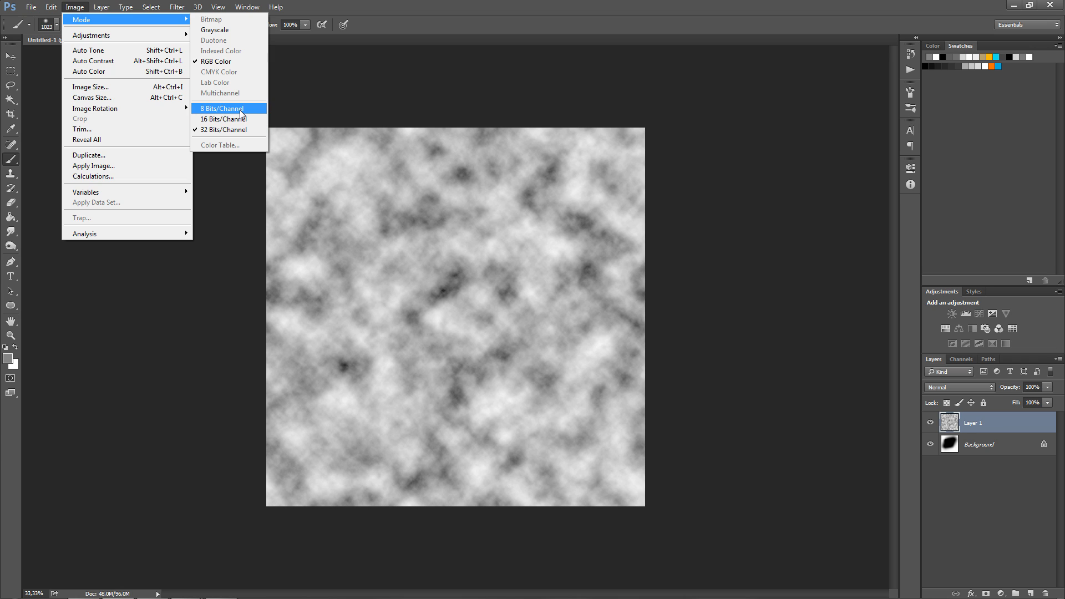
mouse_move(241, 118)
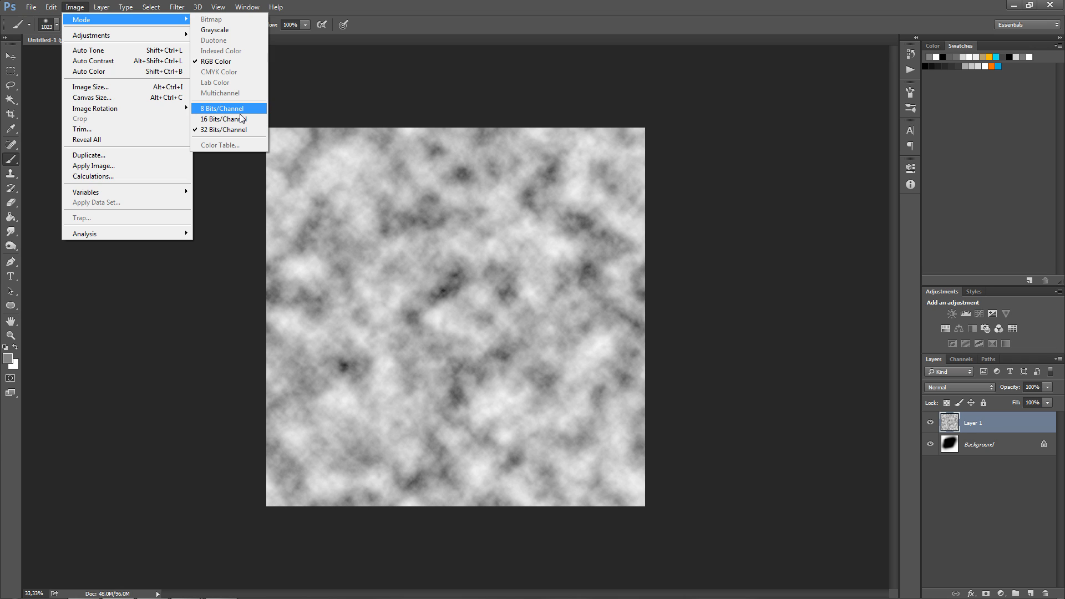
mouse_move(235, 120)
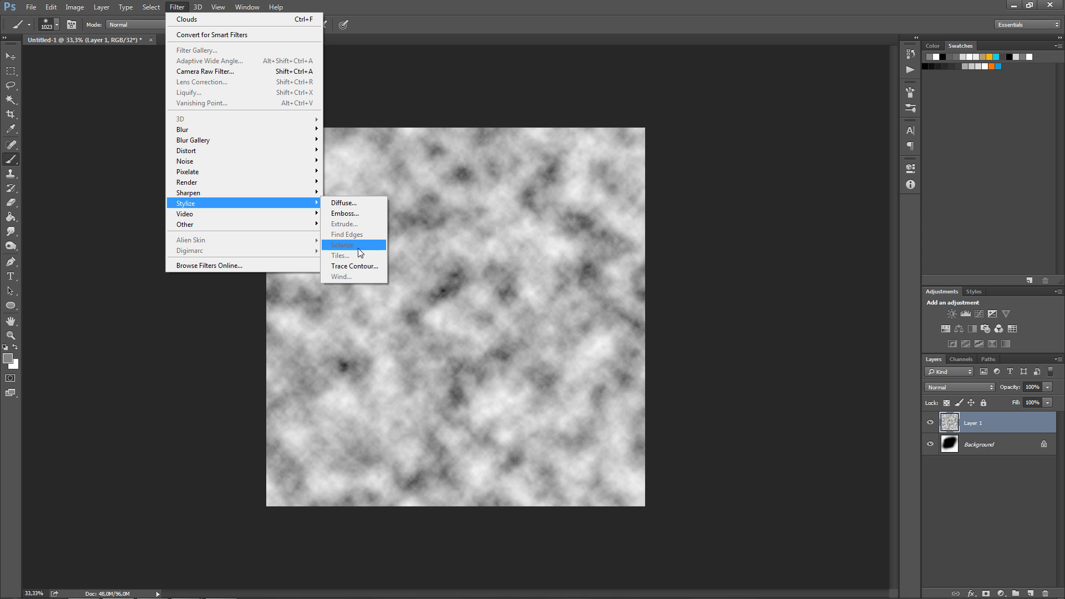
mouse_move(342, 270)
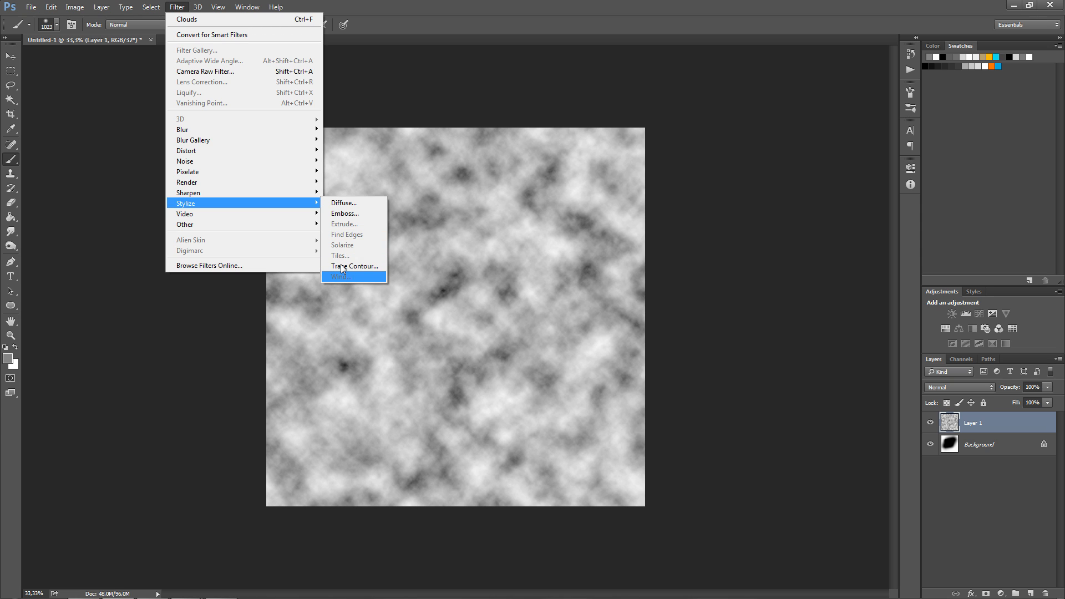
click(97, 9)
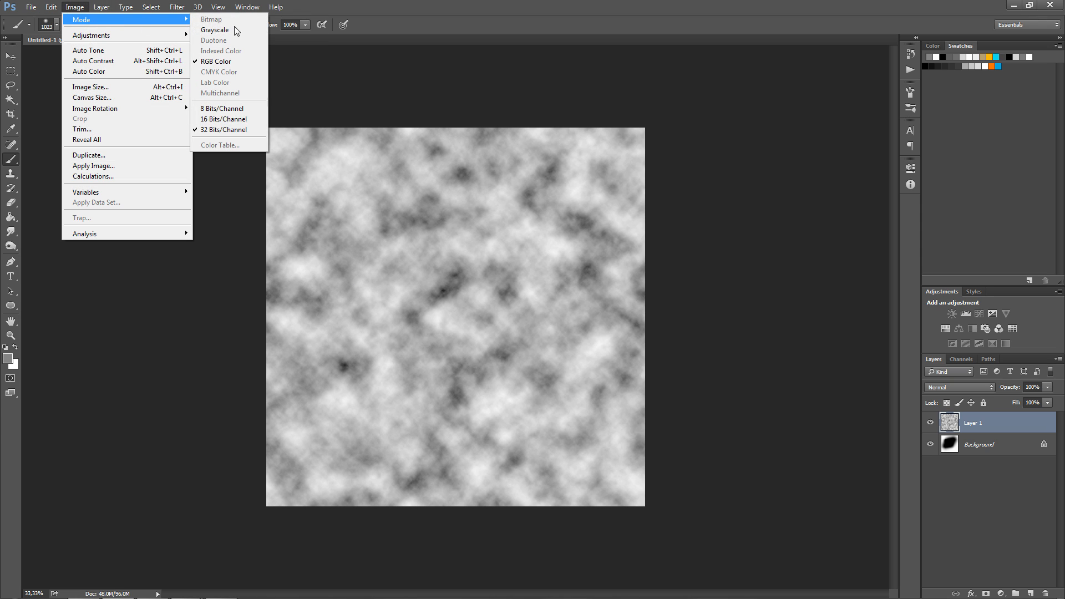
click(220, 108)
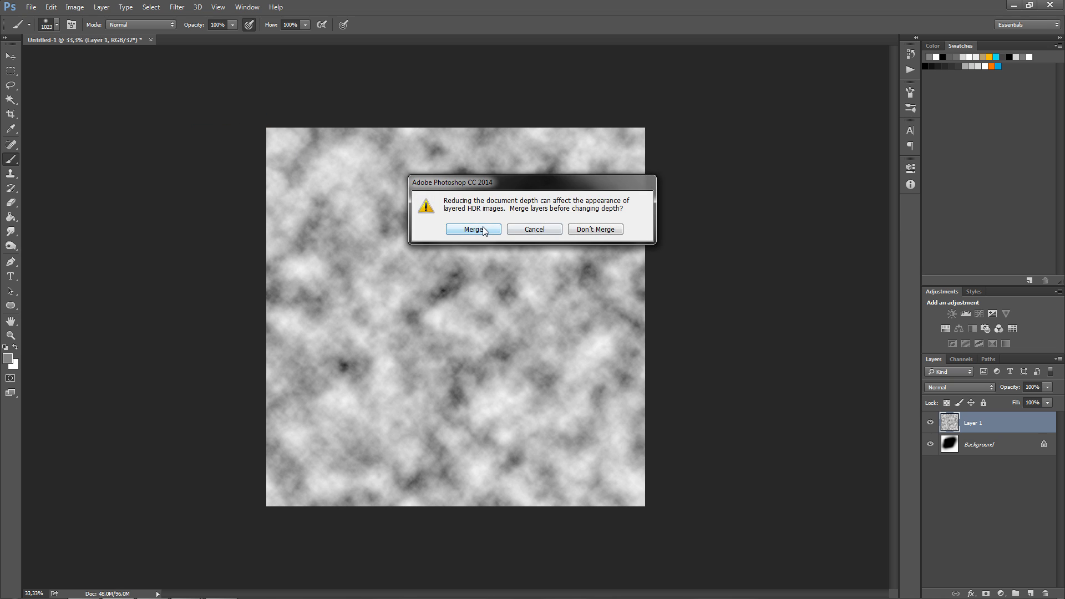
click(472, 228)
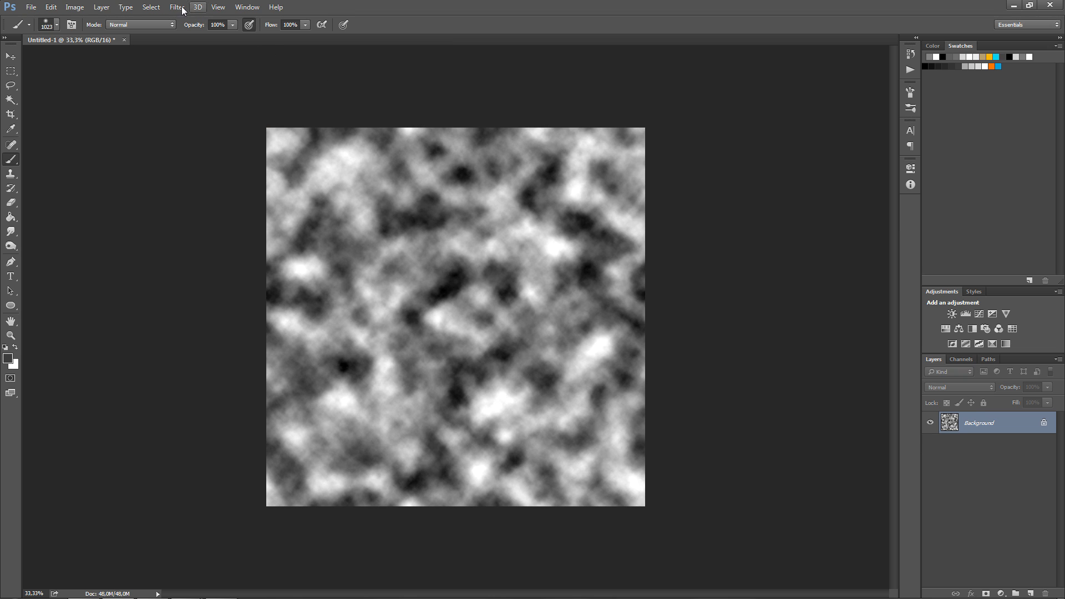
click(178, 7)
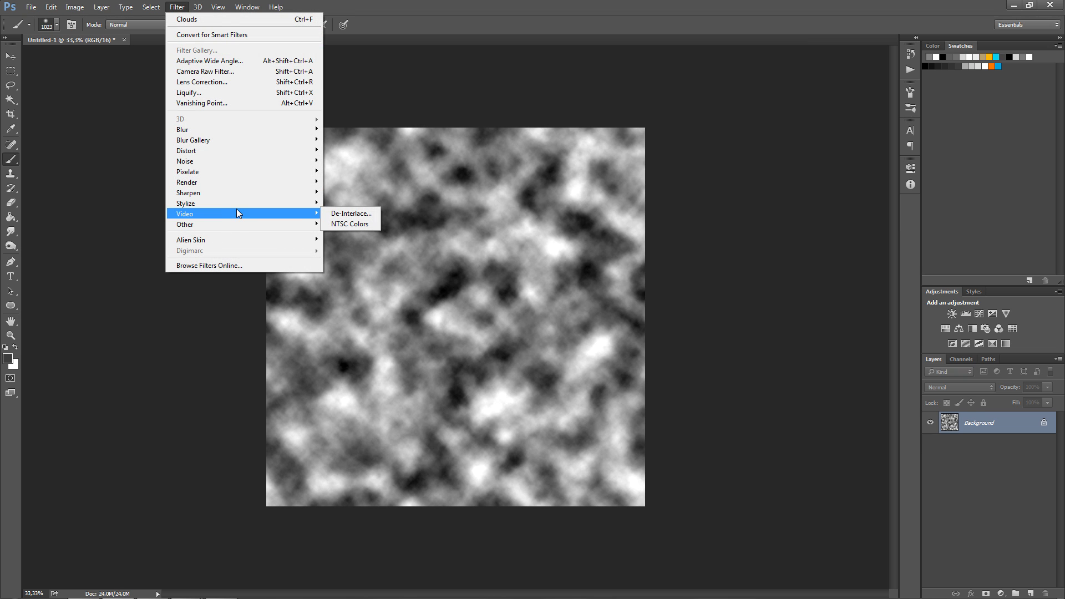
mouse_move(186, 203)
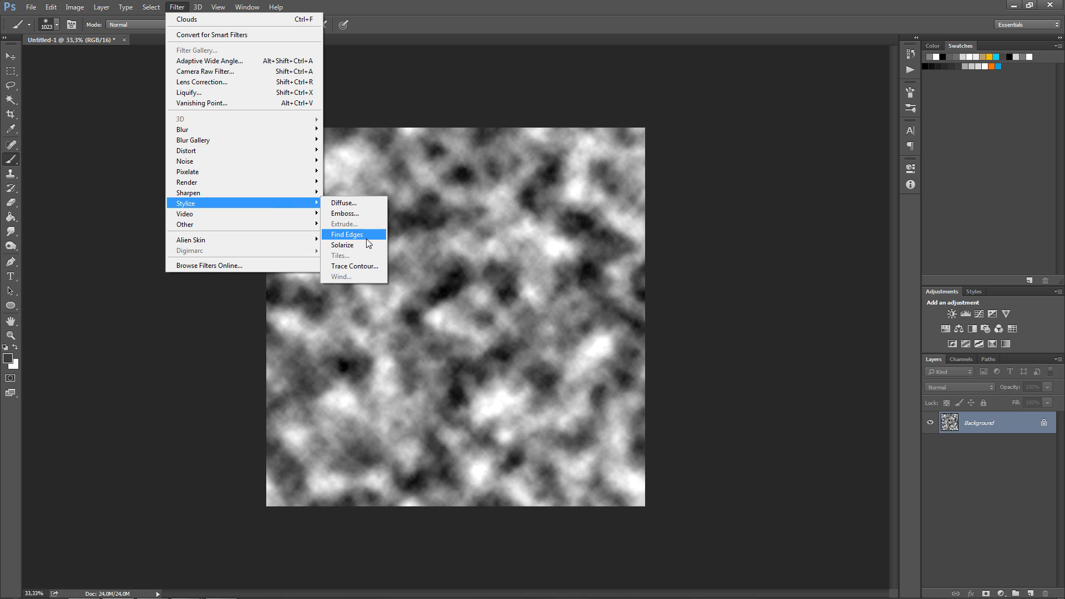
mouse_move(357, 250)
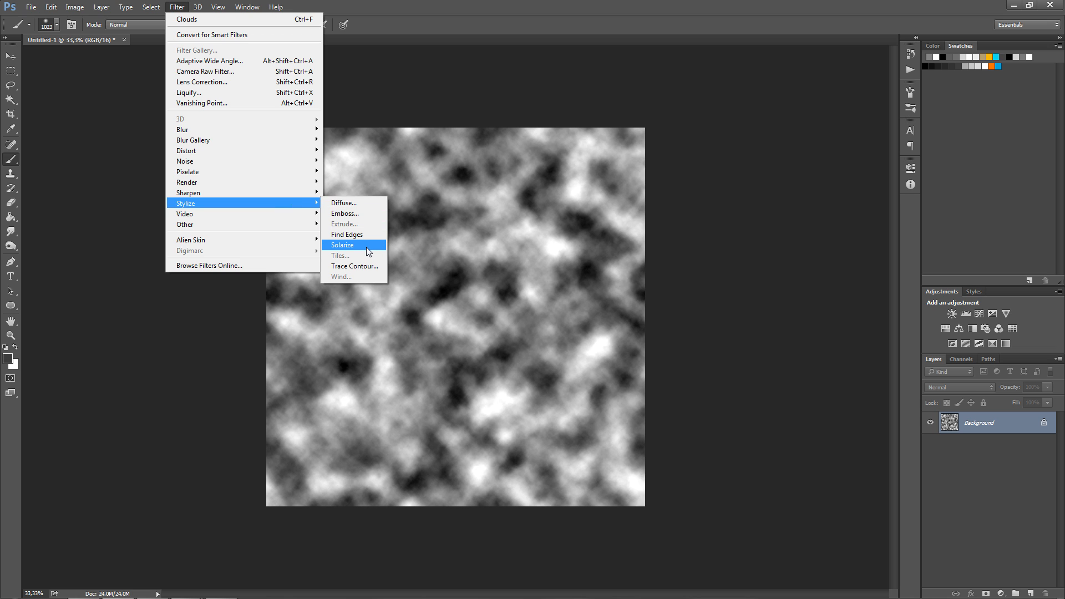
mouse_move(340, 284)
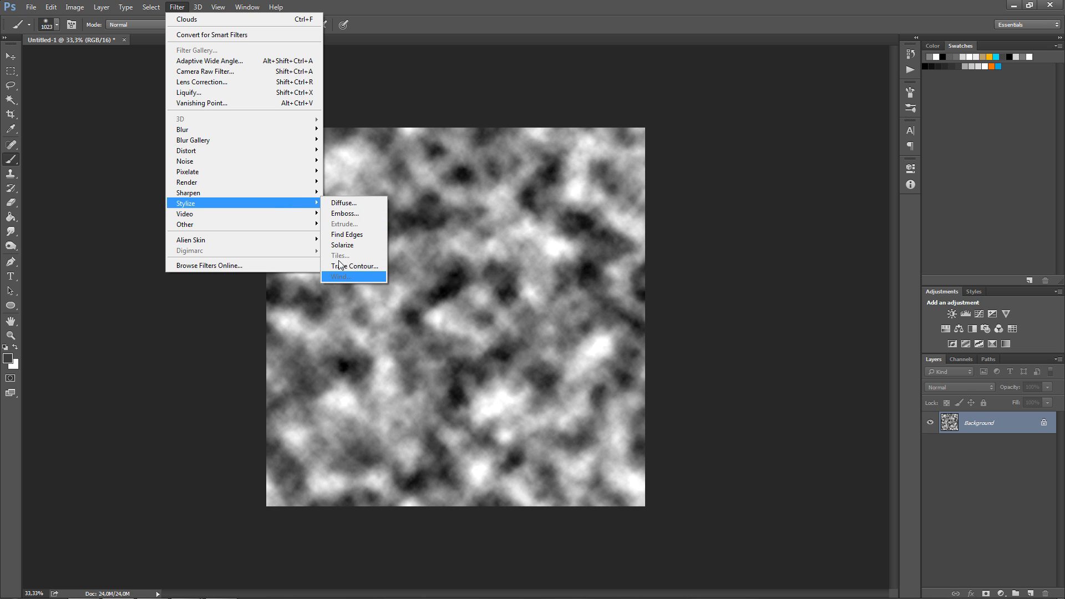
click(68, 9)
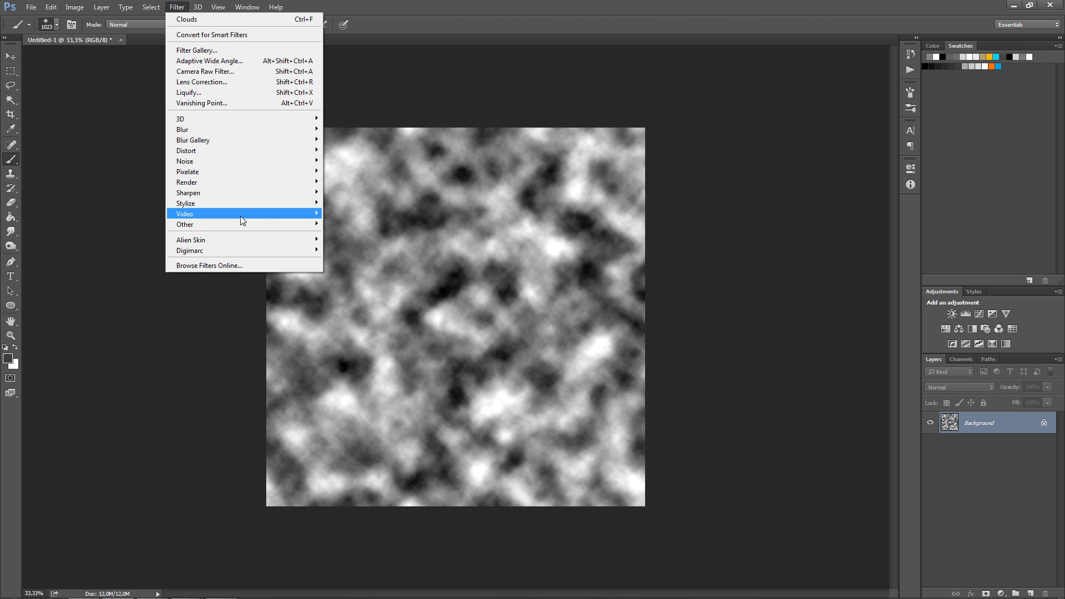
mouse_move(187, 203)
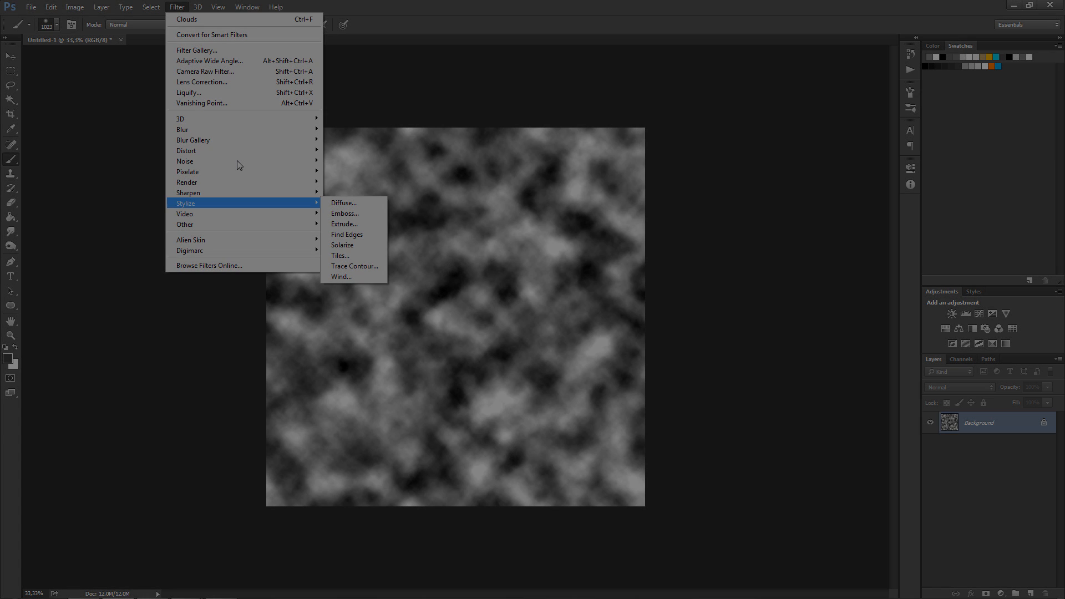